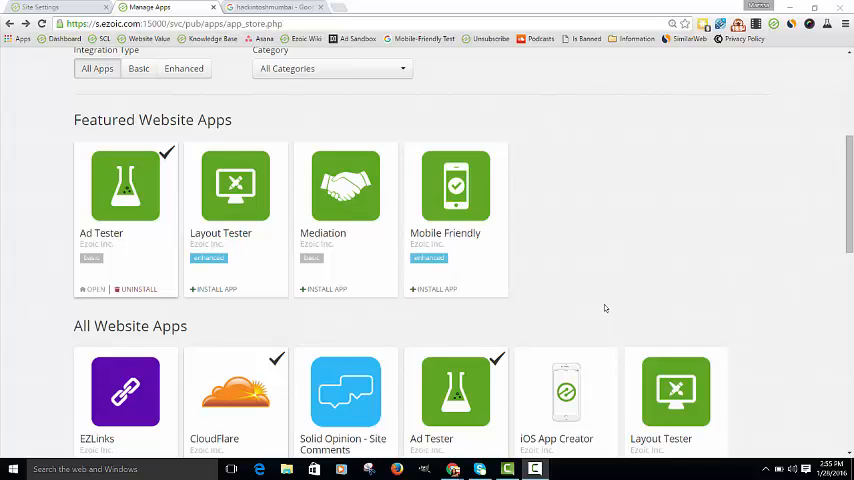
mouse_move(593, 309)
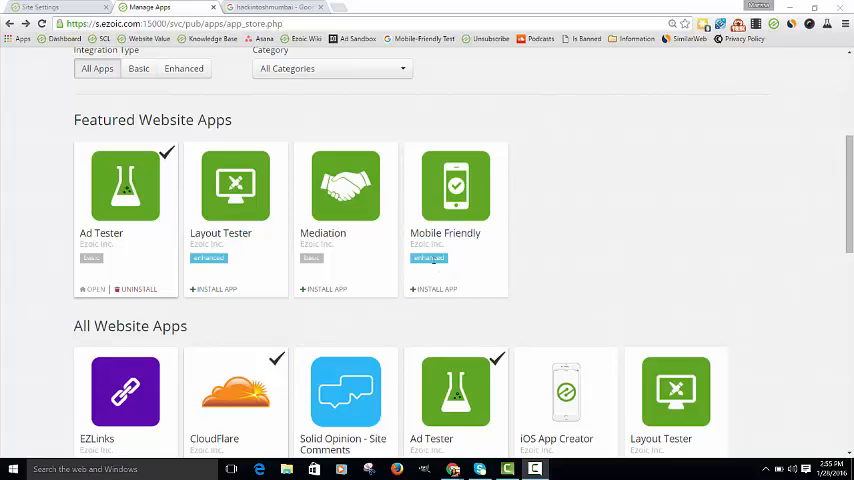
mouse_move(225, 95)
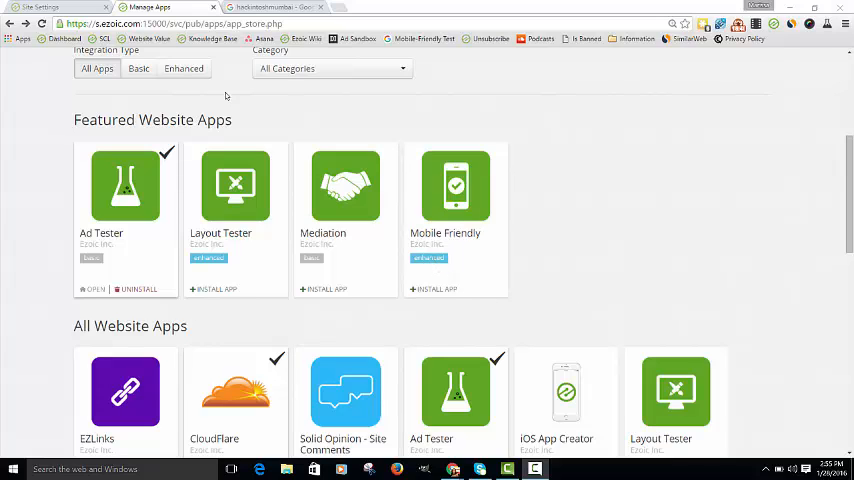
mouse_move(462, 261)
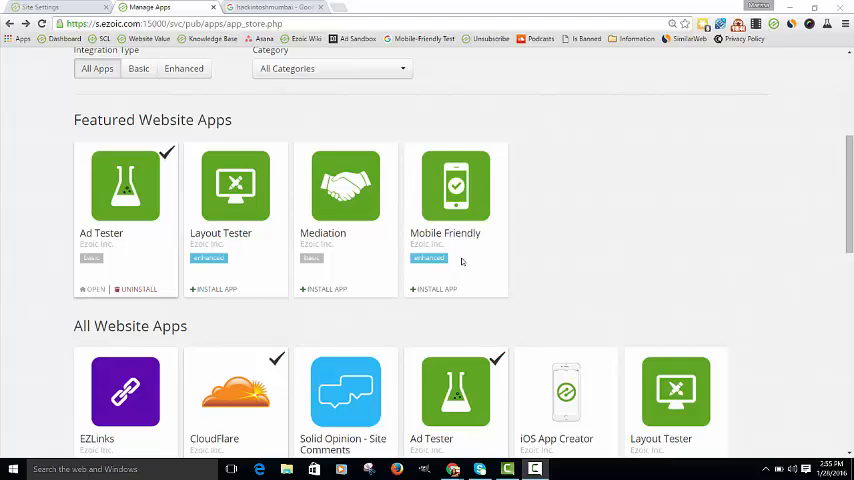
View the Mobile Friendly app's details, which list Enhanced Integration as a prerequisite
click(433, 289)
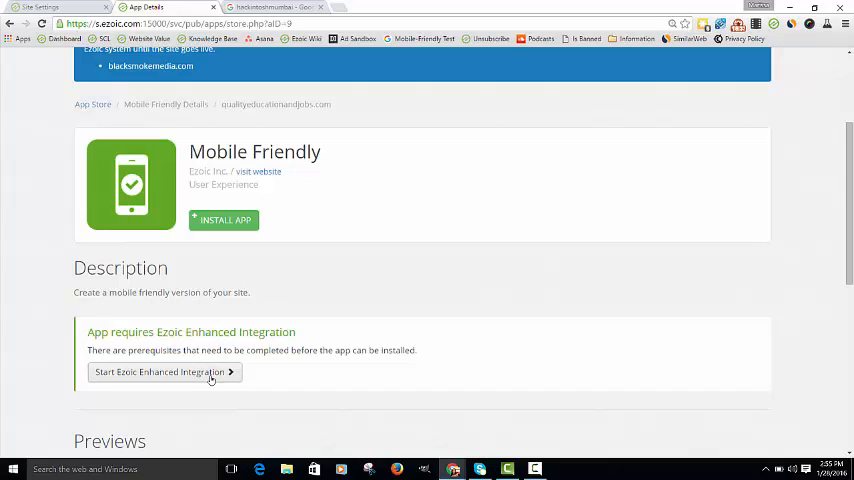
Start Ezoic Enhanced Integration for qualityeducationandjobs.com, bringing up the sample template
click(160, 372)
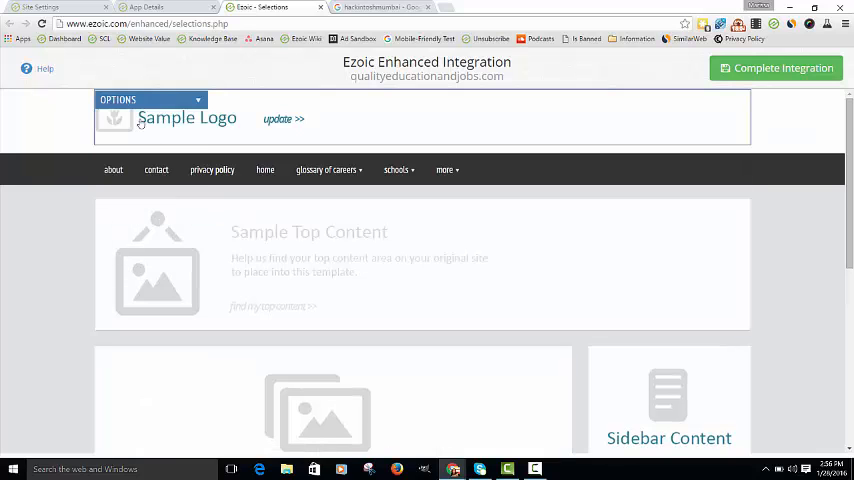
Use the Quality Education & Jobs image found on the live site as the template logo
click(150, 99)
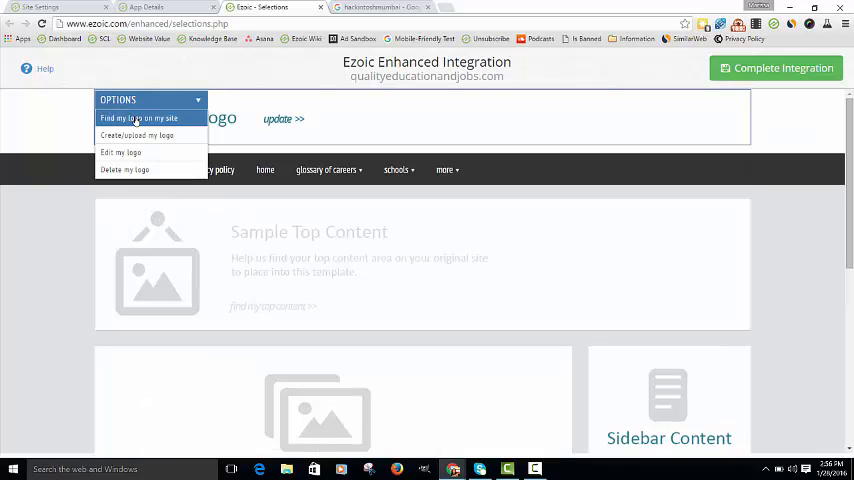
click(141, 118)
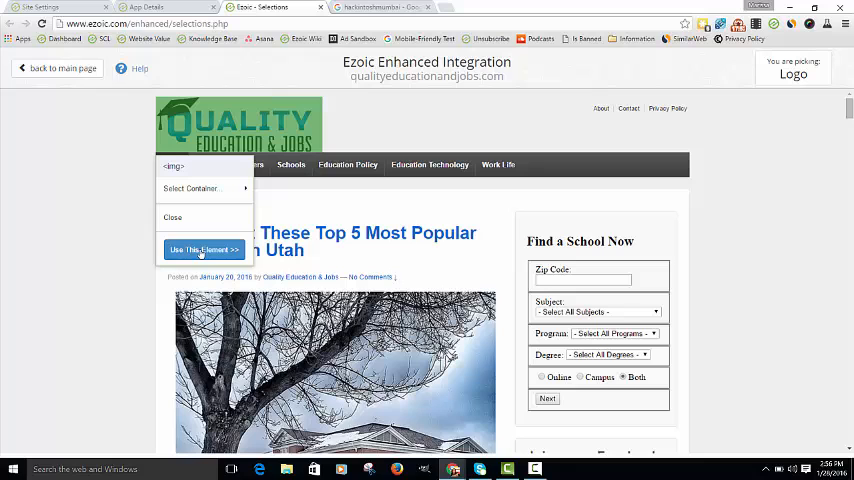
click(203, 249)
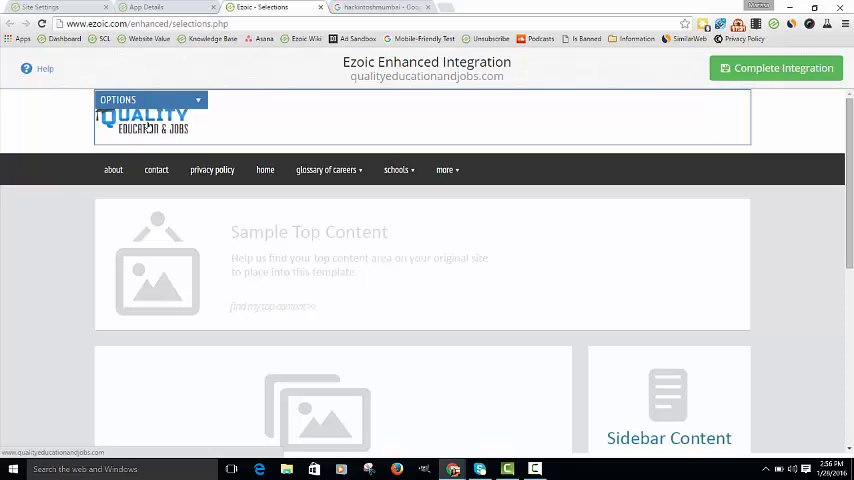
click(150, 99)
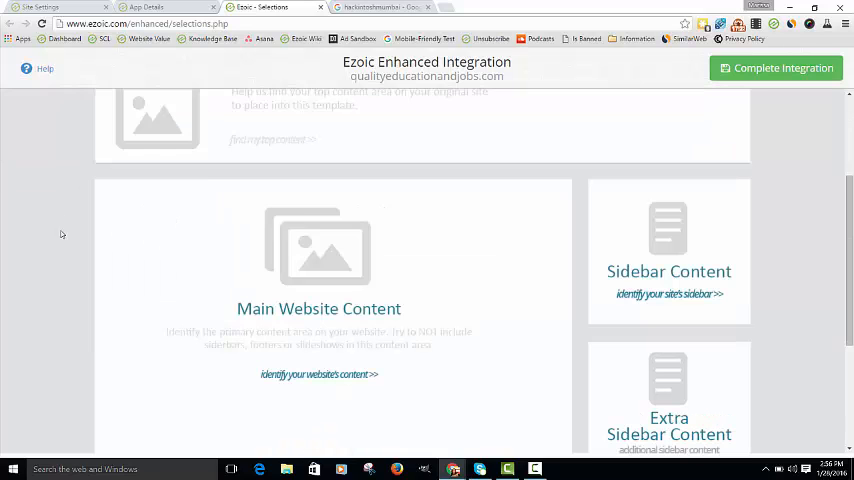
Identify the site's blog post area as the template's main website content
click(150, 189)
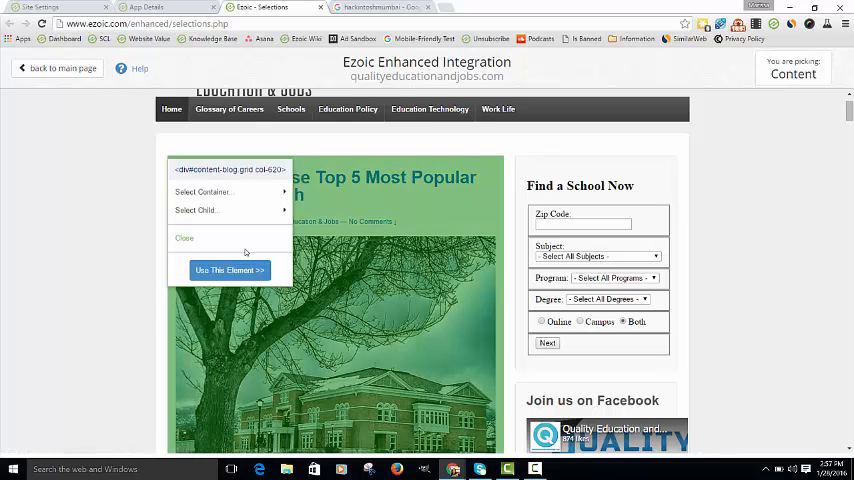
click(203, 192)
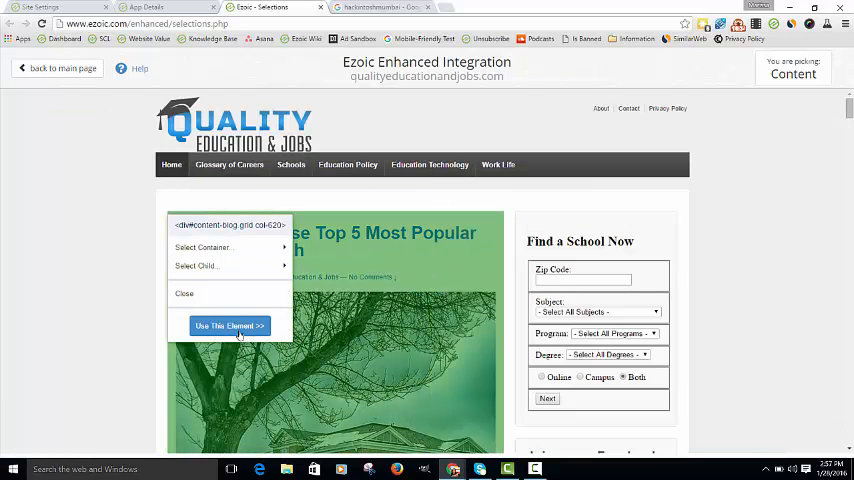
click(228, 325)
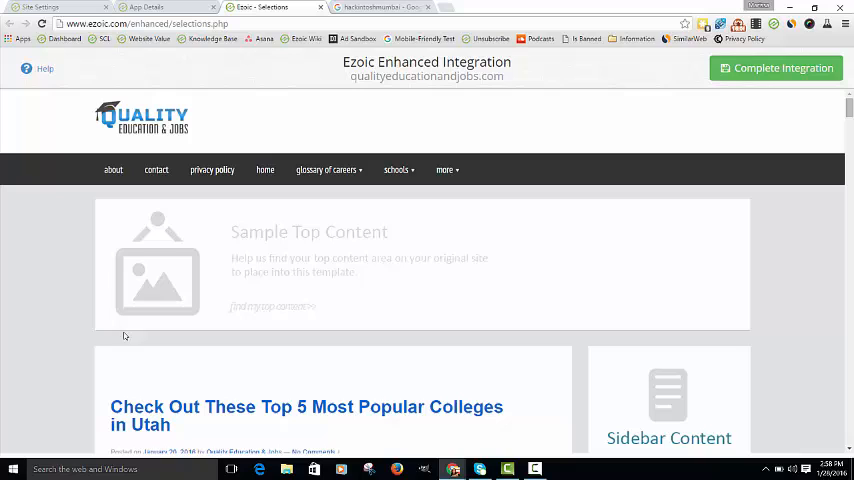
mouse_move(95, 336)
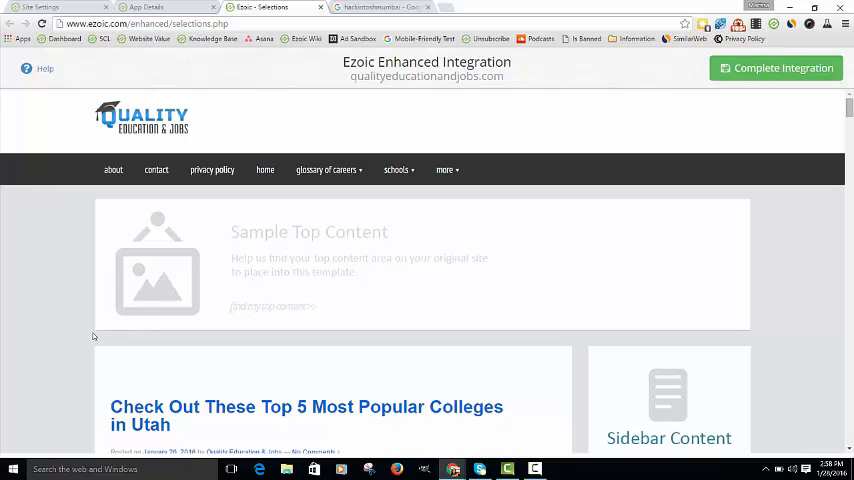
Review the filled template and complete the integration, reaching the congratulations page
scroll(down, 3)
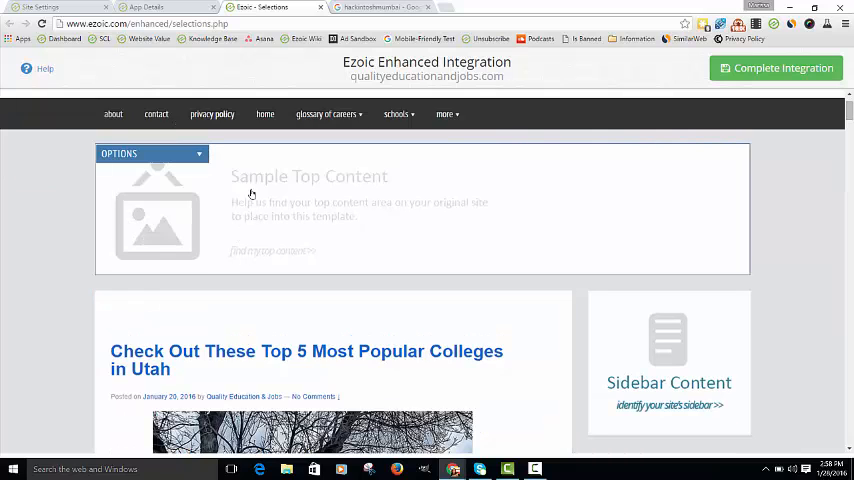
scroll(down, 3)
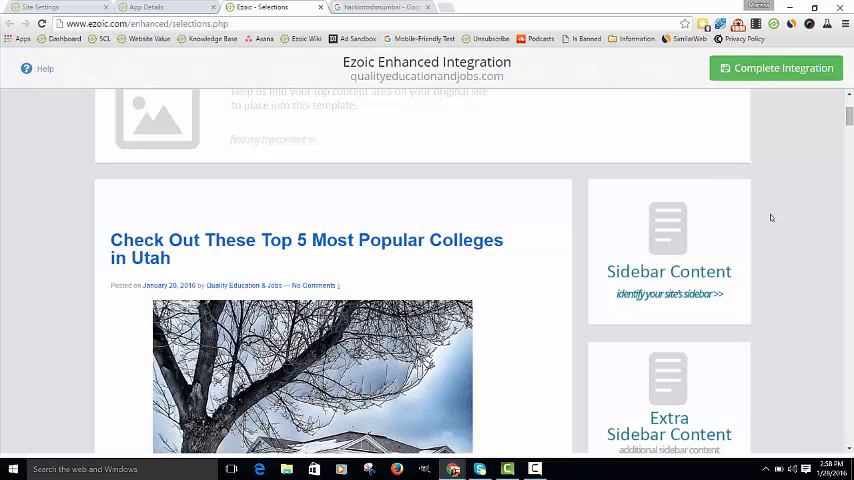
scroll(down, 3)
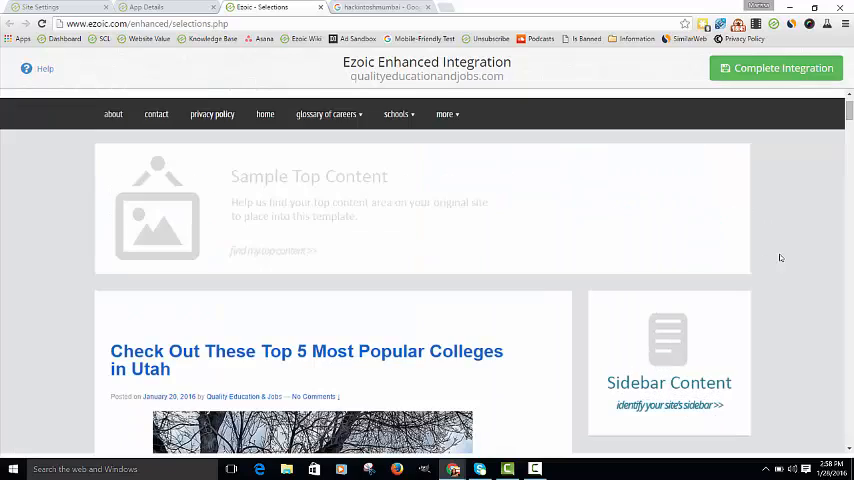
click(776, 67)
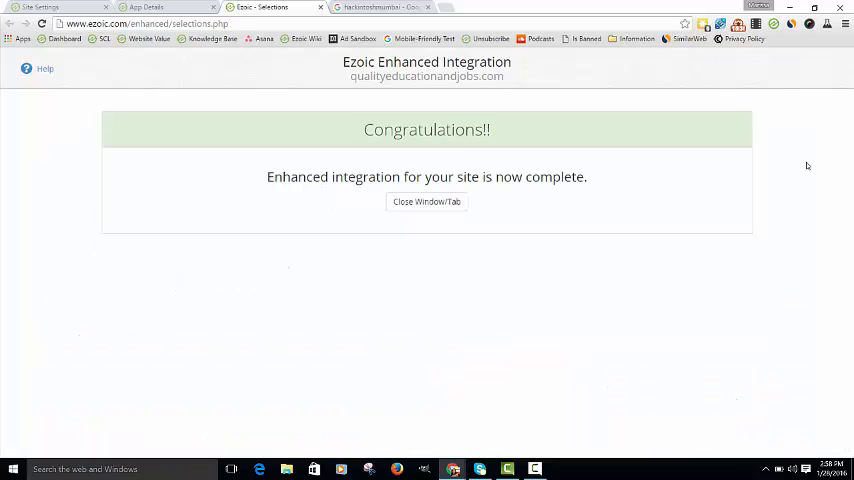
mouse_move(348, 229)
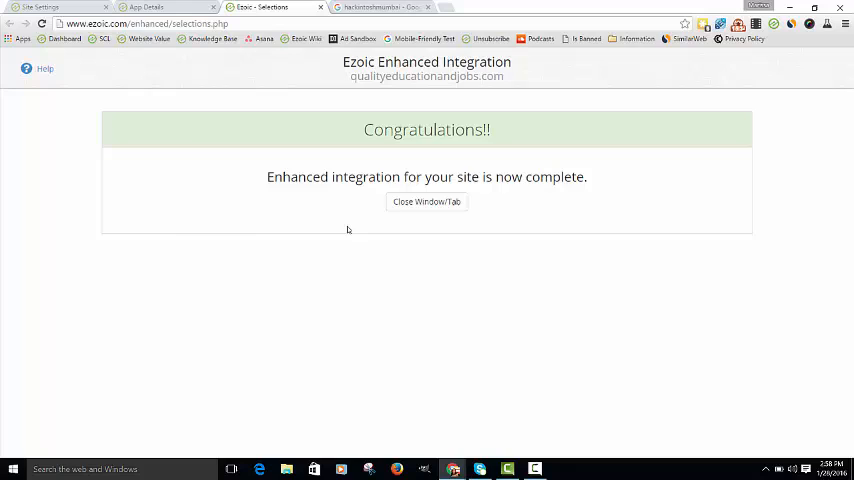